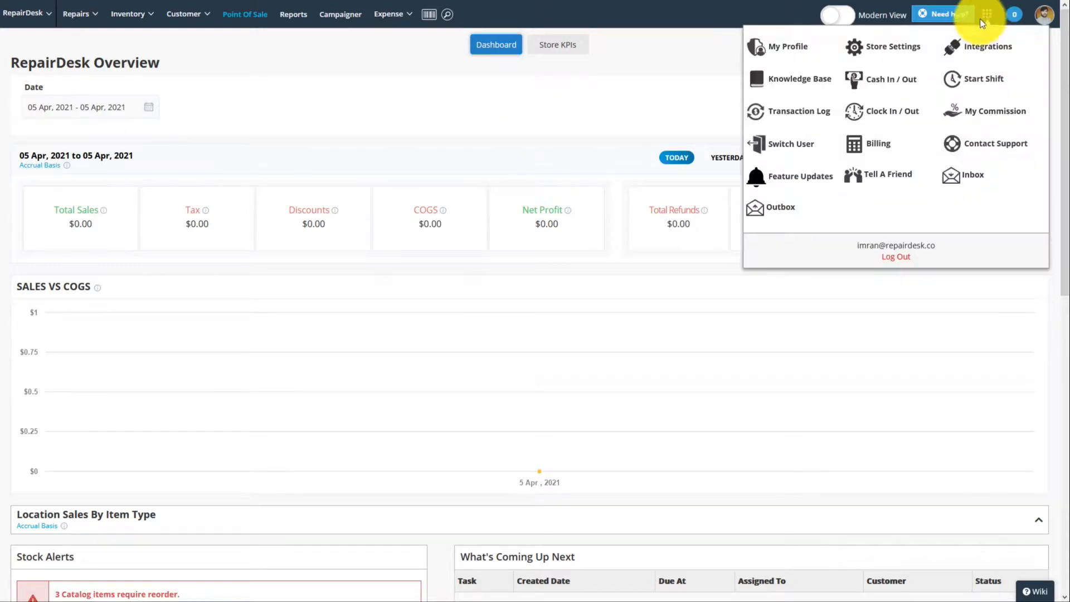
# Go to Store Settings and show the Integrations catalogue.
pyautogui.click(892, 47)
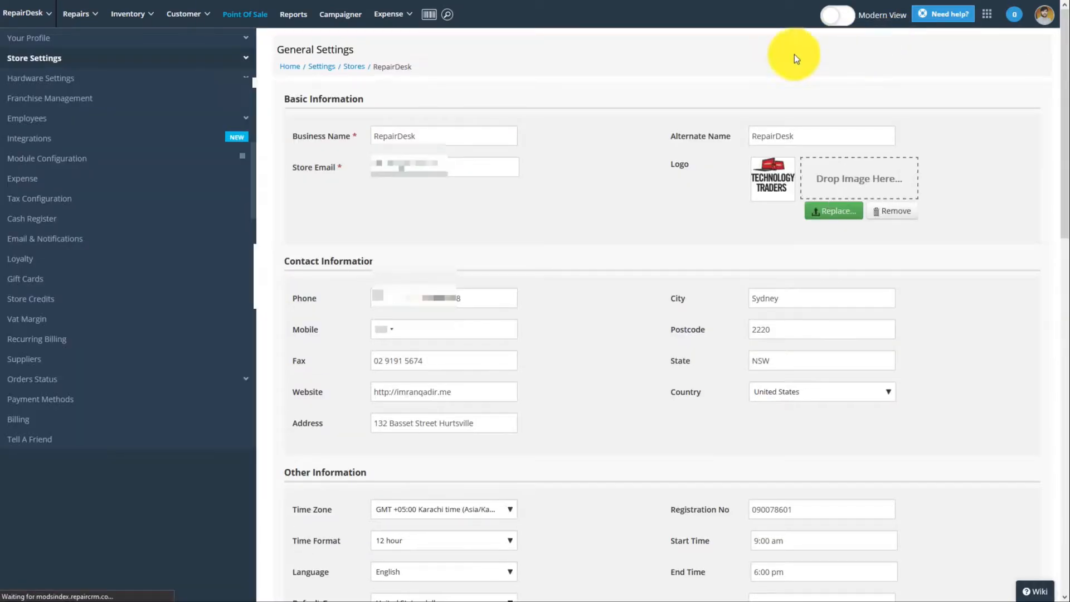
pyautogui.click(29, 139)
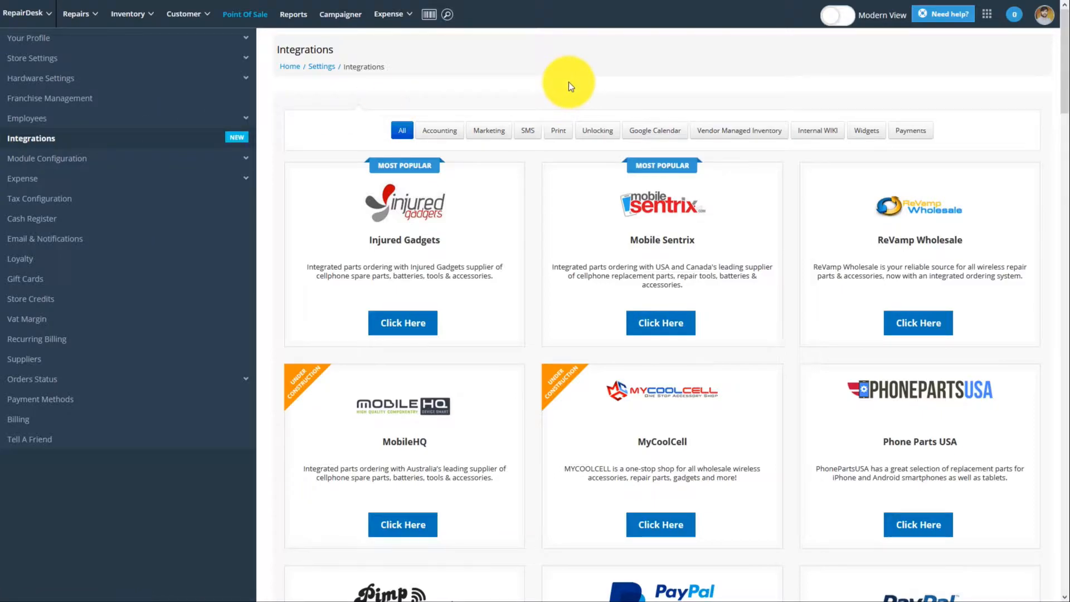
# Filter integrations to Payments and enter the PayFacto Payments setup.
pyautogui.click(910, 130)
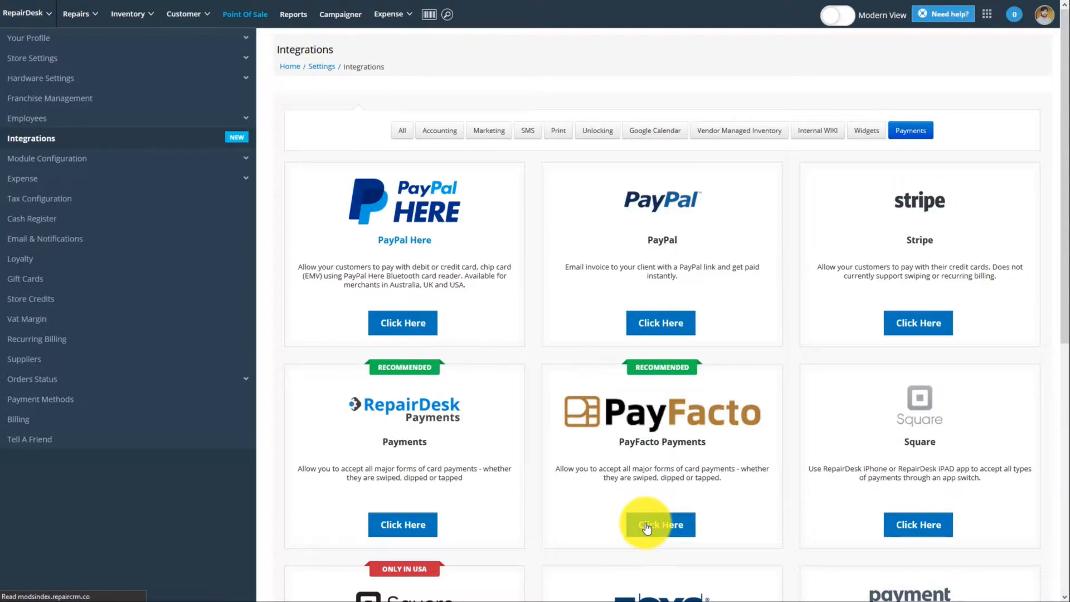
pyautogui.click(658, 523)
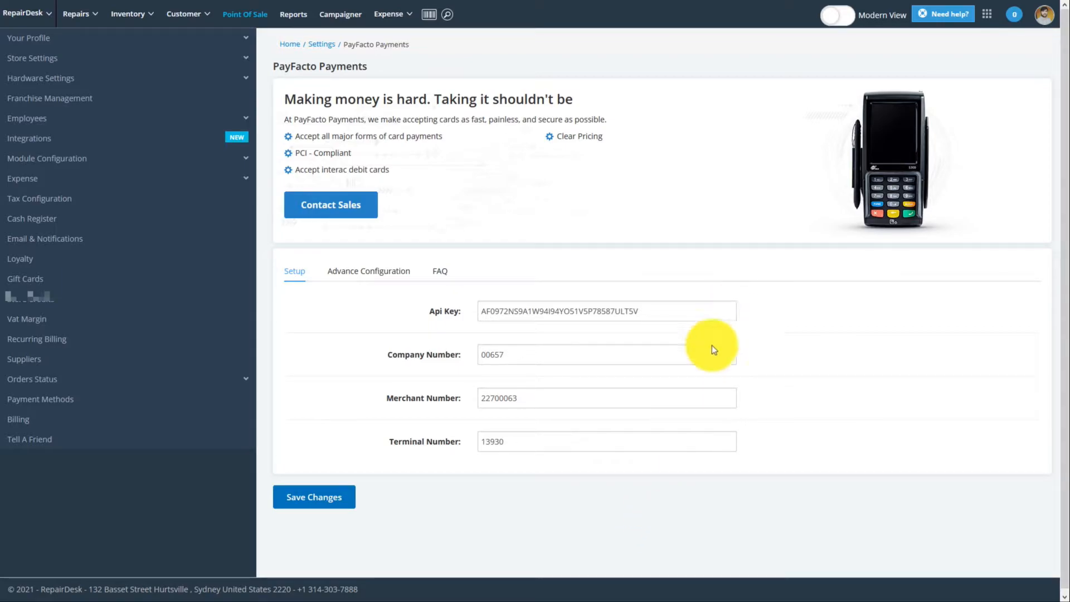
pyautogui.moveTo(703, 370)
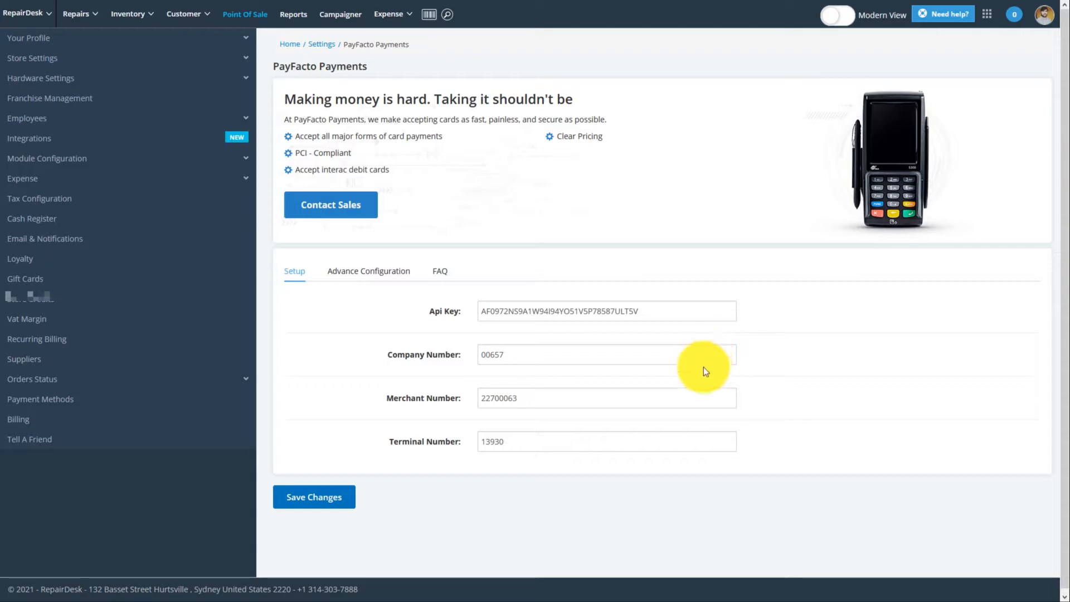
pyautogui.moveTo(692, 411)
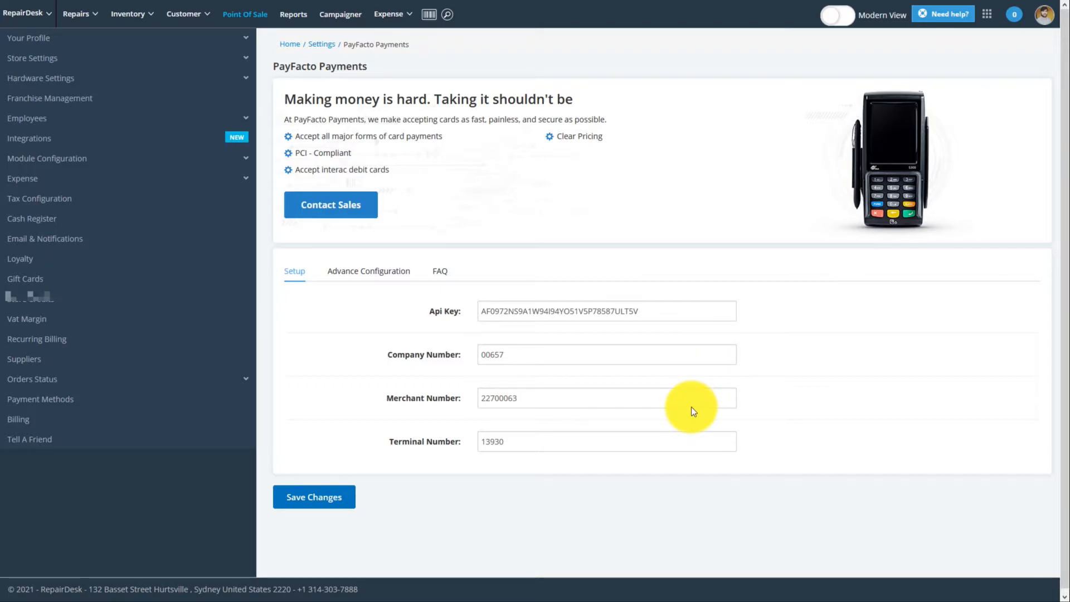
pyautogui.moveTo(688, 452)
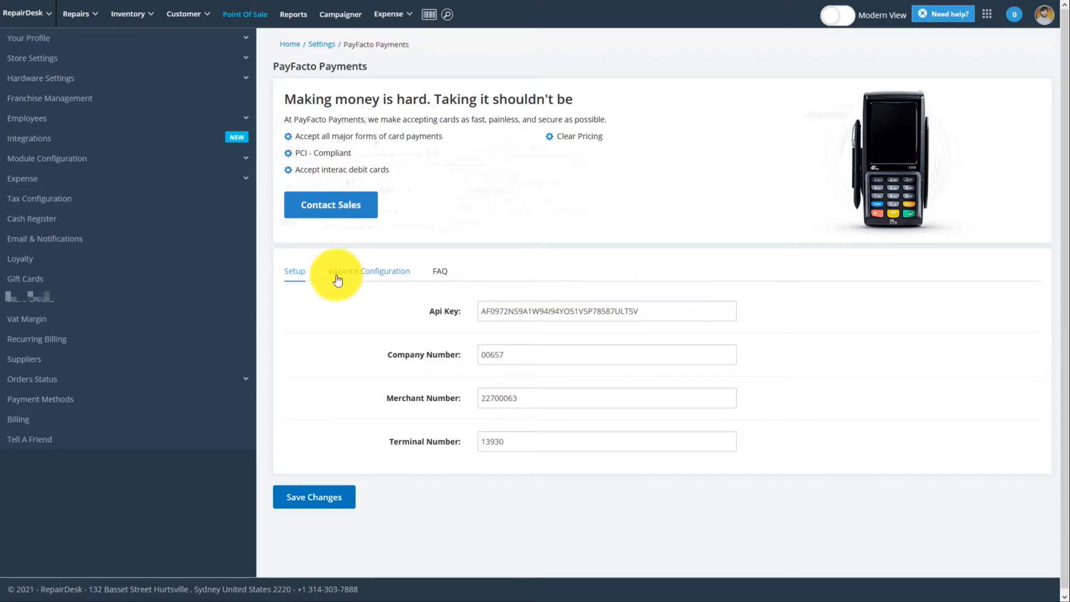
# In Advance Configuration set Multiple Terminals to Yes, then show Multiple Terminal Support.
pyautogui.click(347, 270)
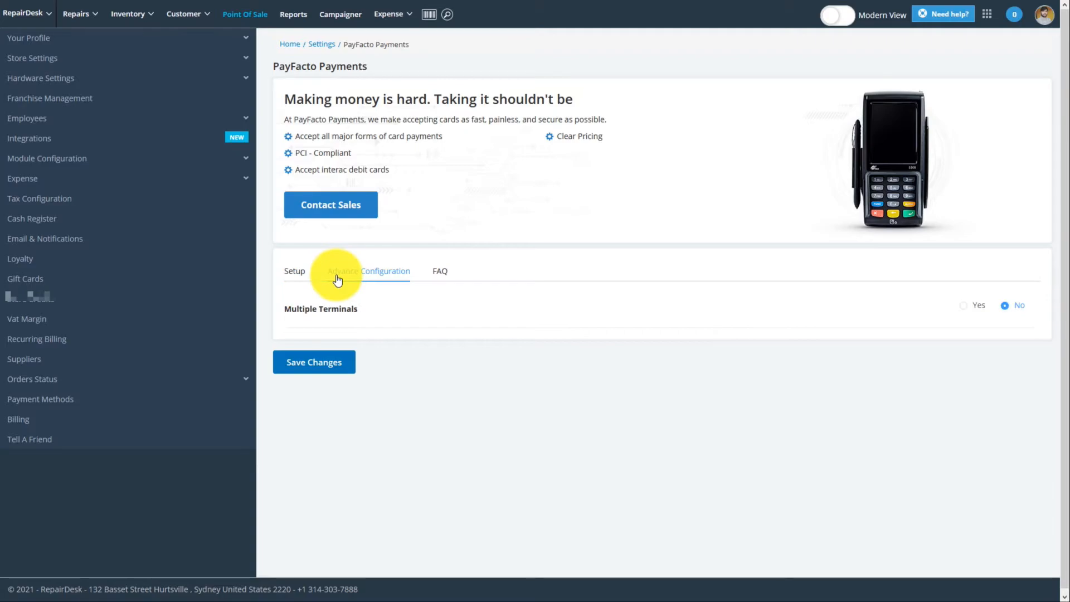
pyautogui.click(369, 271)
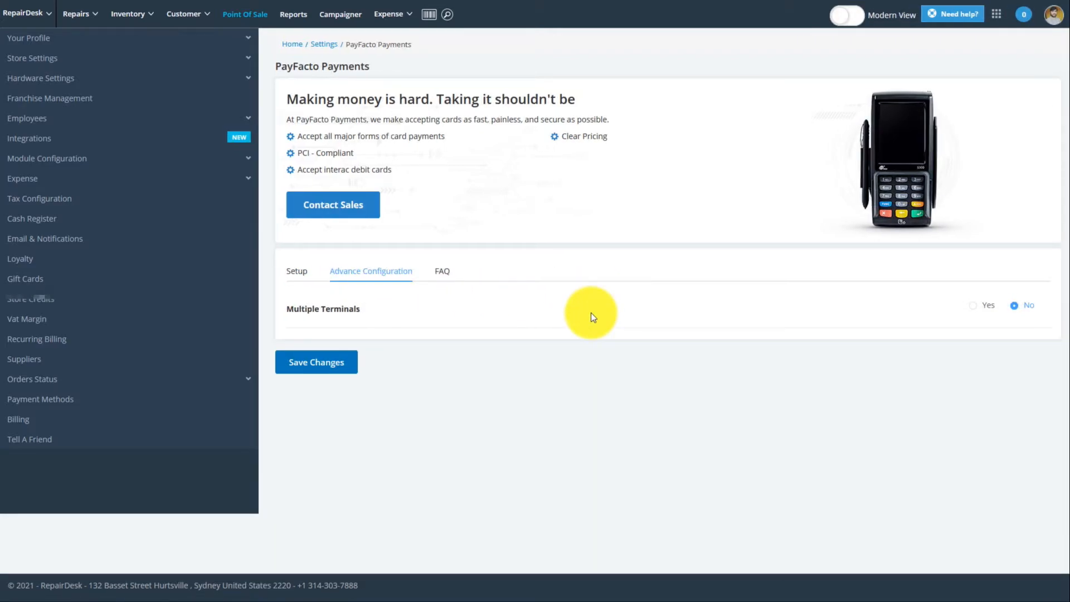
pyautogui.click(974, 306)
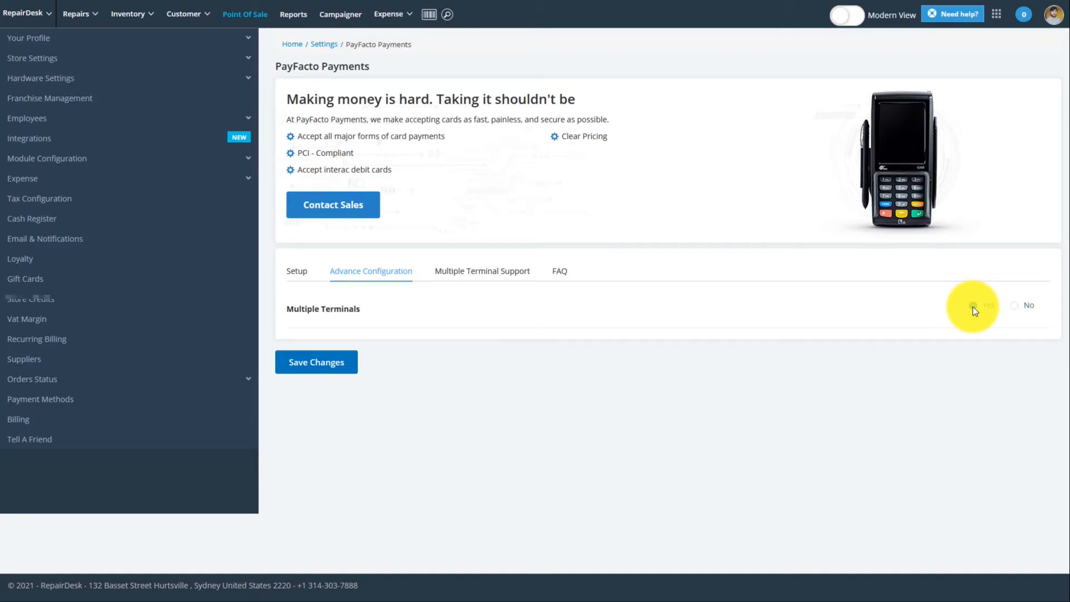
pyautogui.click(972, 305)
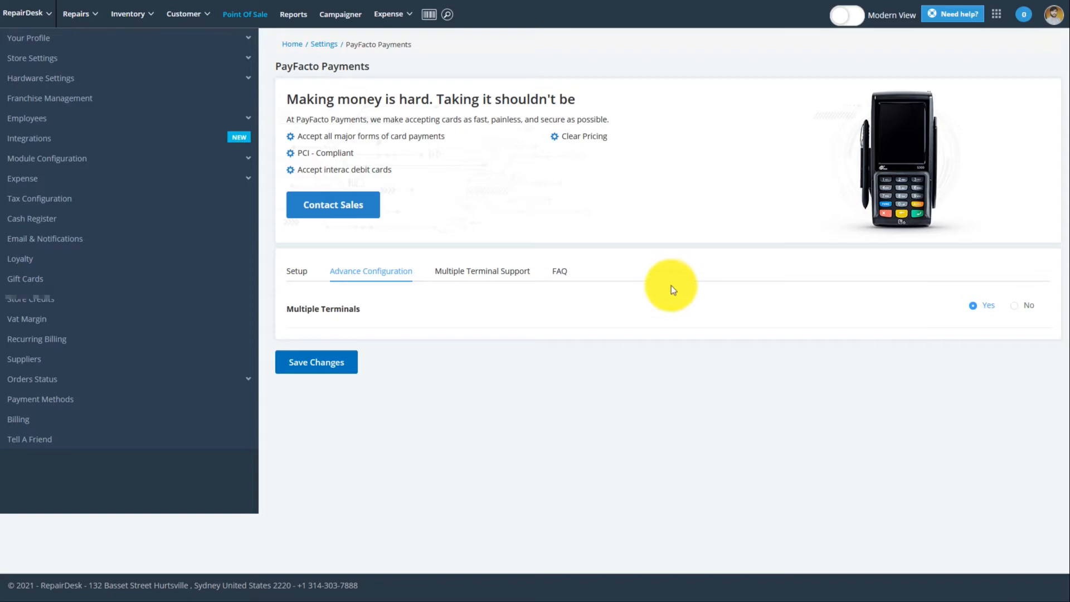
pyautogui.click(482, 271)
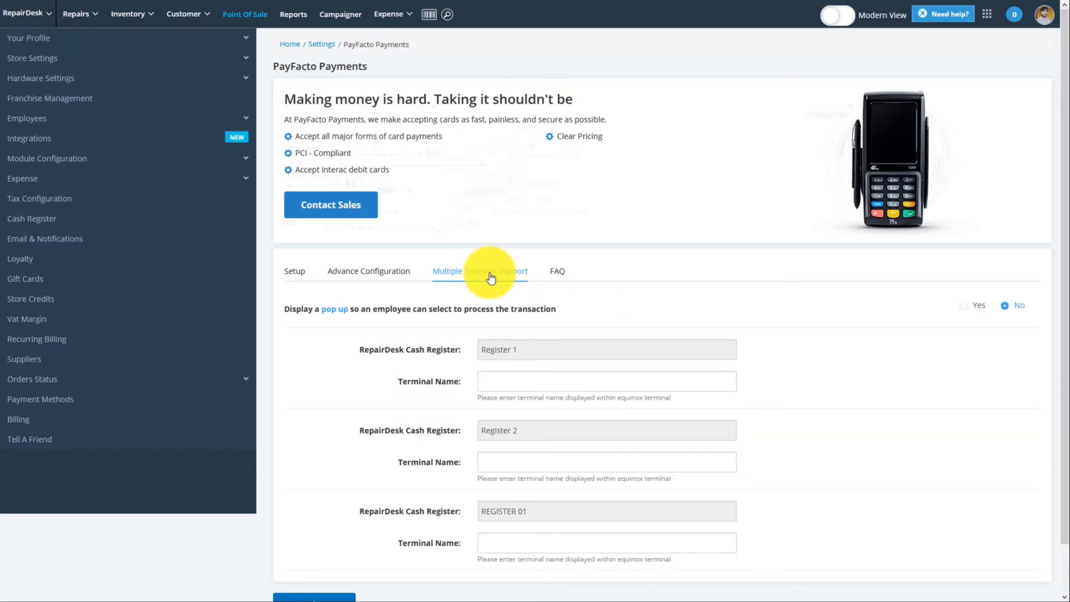
pyautogui.moveTo(581, 381)
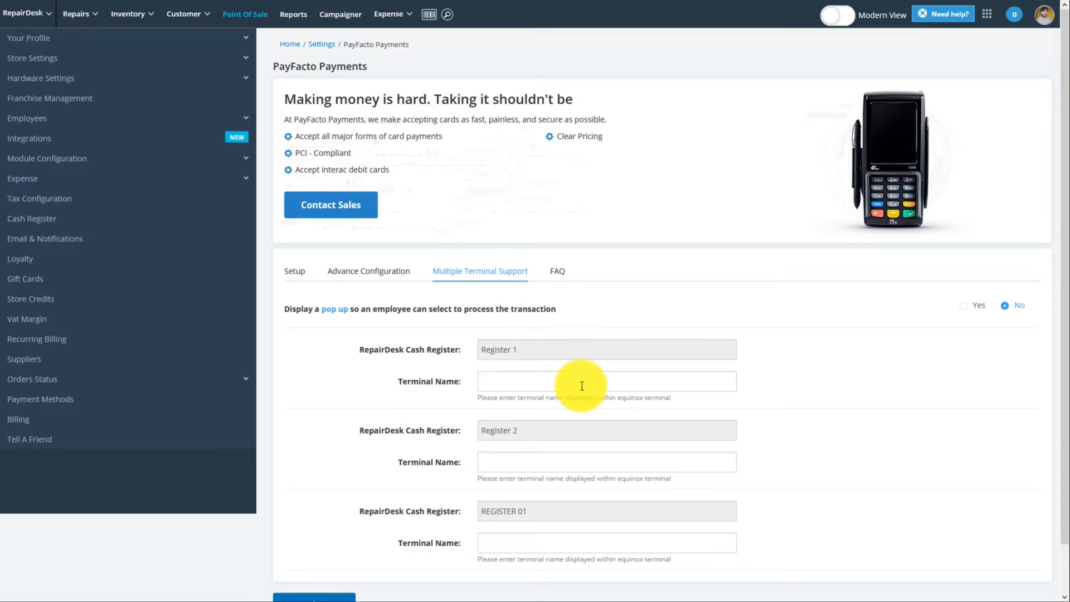
# Enter Terminal 1, Terminal 2 and Terminal 3 as the three registers' terminal names.
pyautogui.click(582, 381)
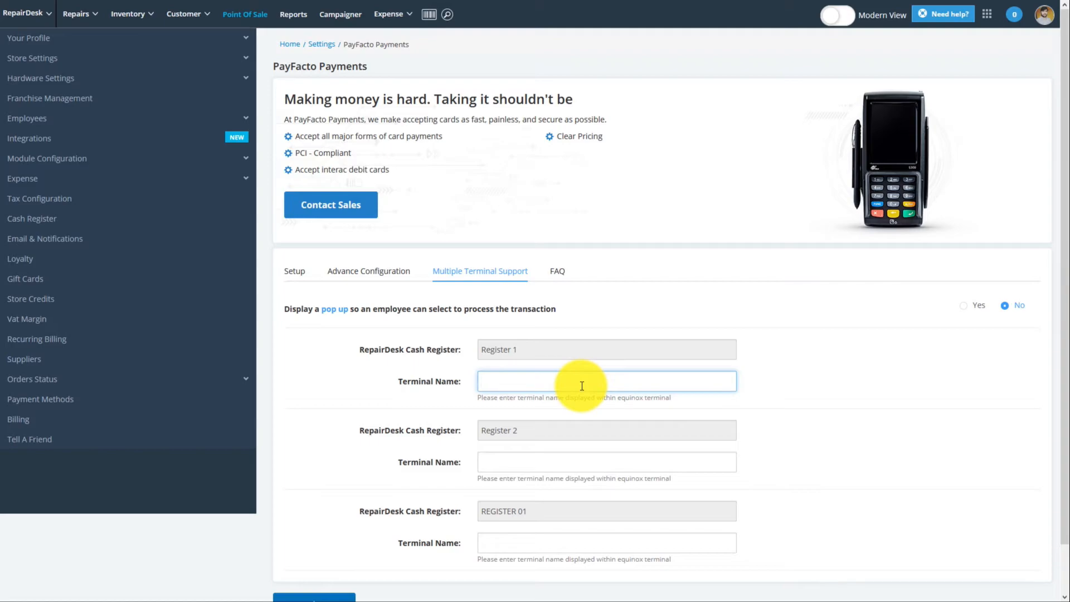
pyautogui.write('Term')
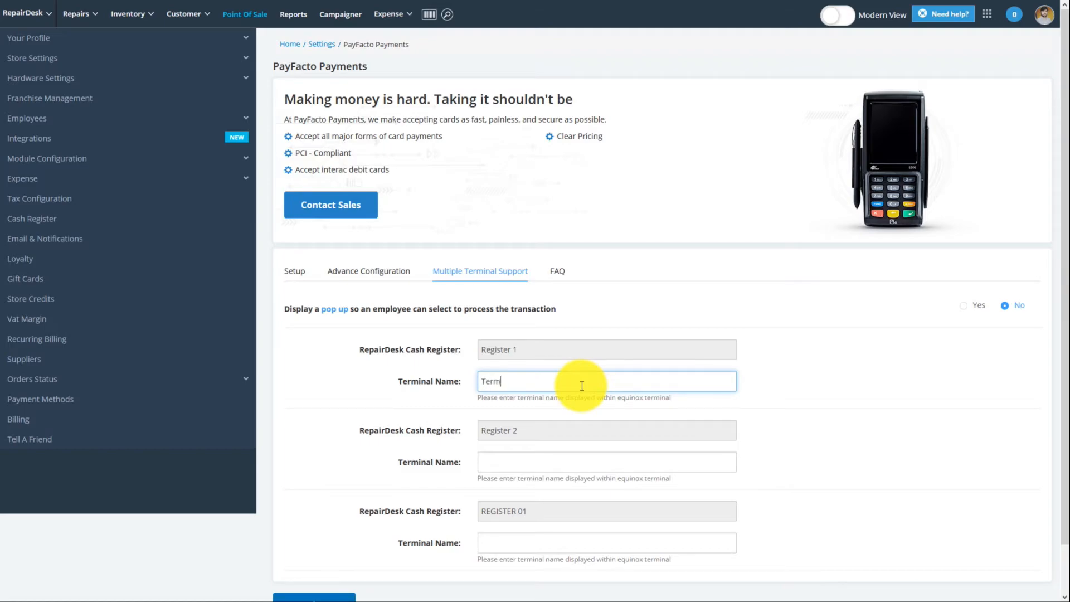
pyautogui.write('Ter')
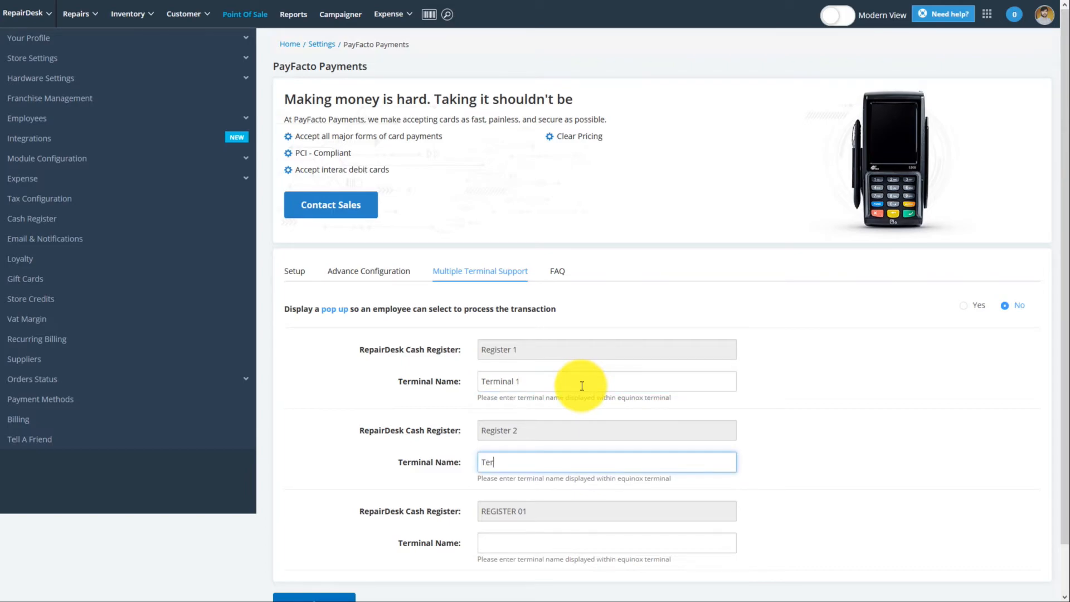
pyautogui.write('Terminal 3')
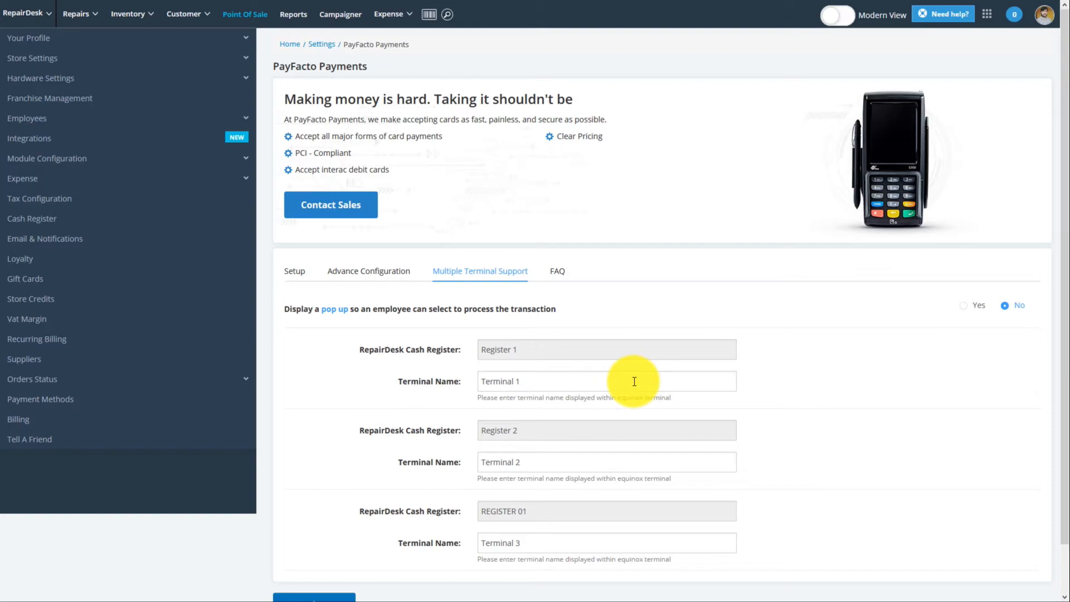
pyautogui.moveTo(723, 367)
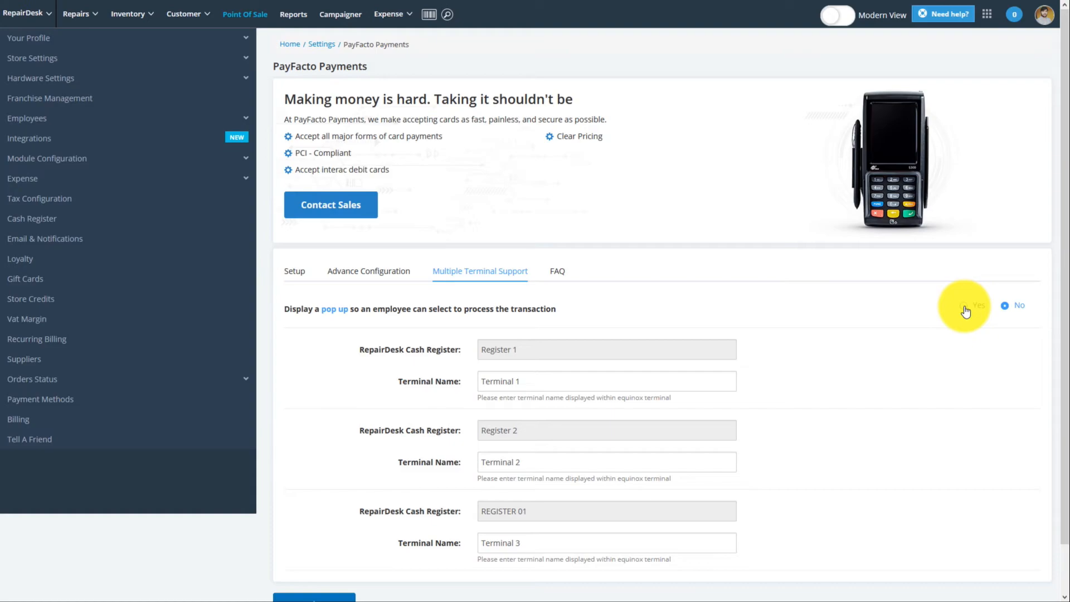
# Leave the employee terminal-selection pop-up at No and save the terminal configuration.
pyautogui.click(963, 305)
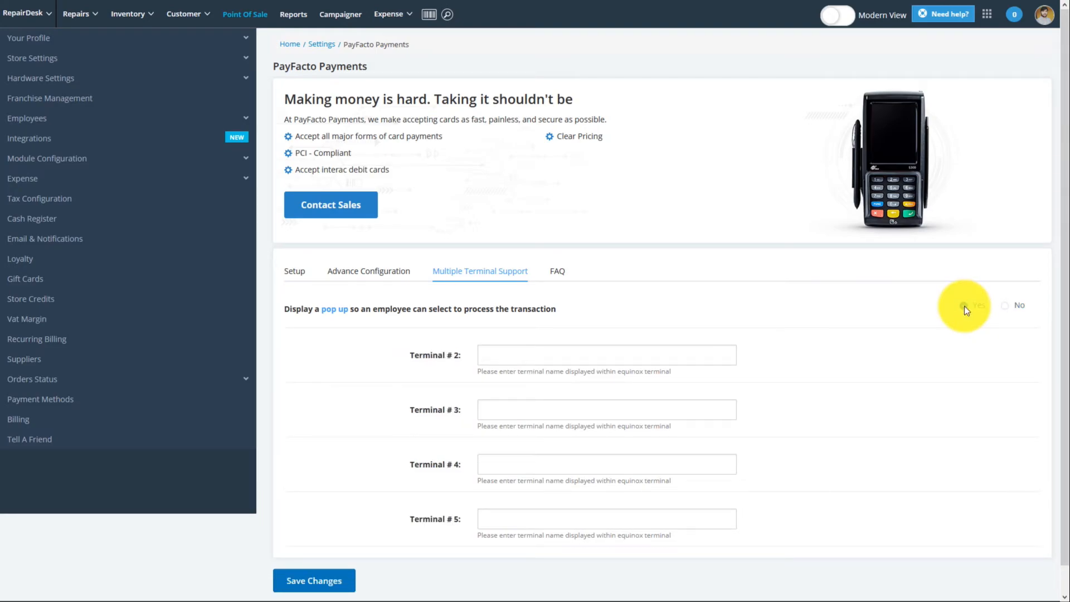
pyautogui.click(1004, 305)
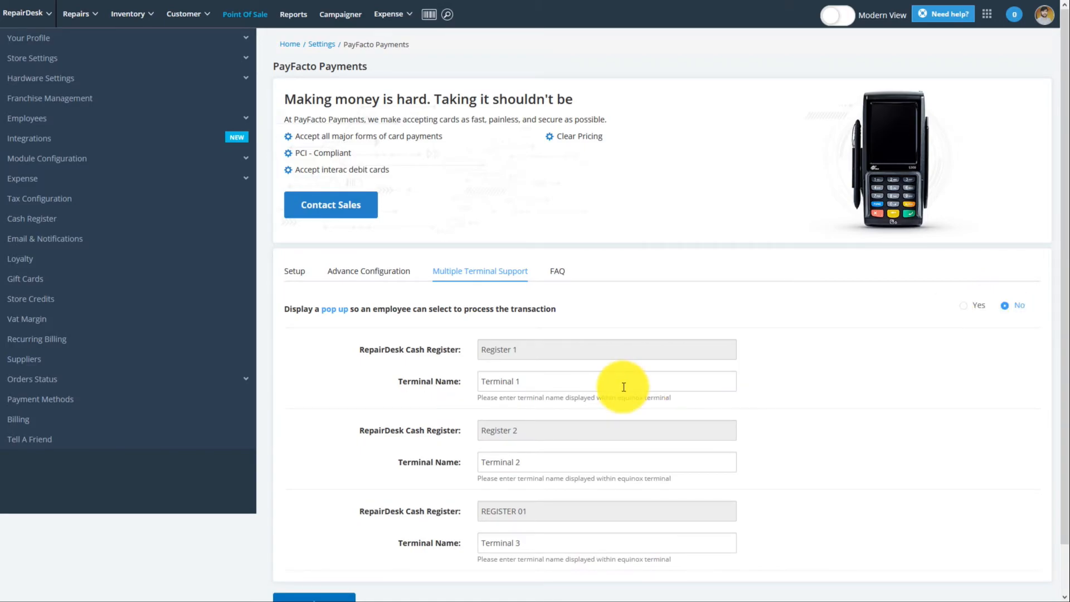
pyautogui.scroll(-3)
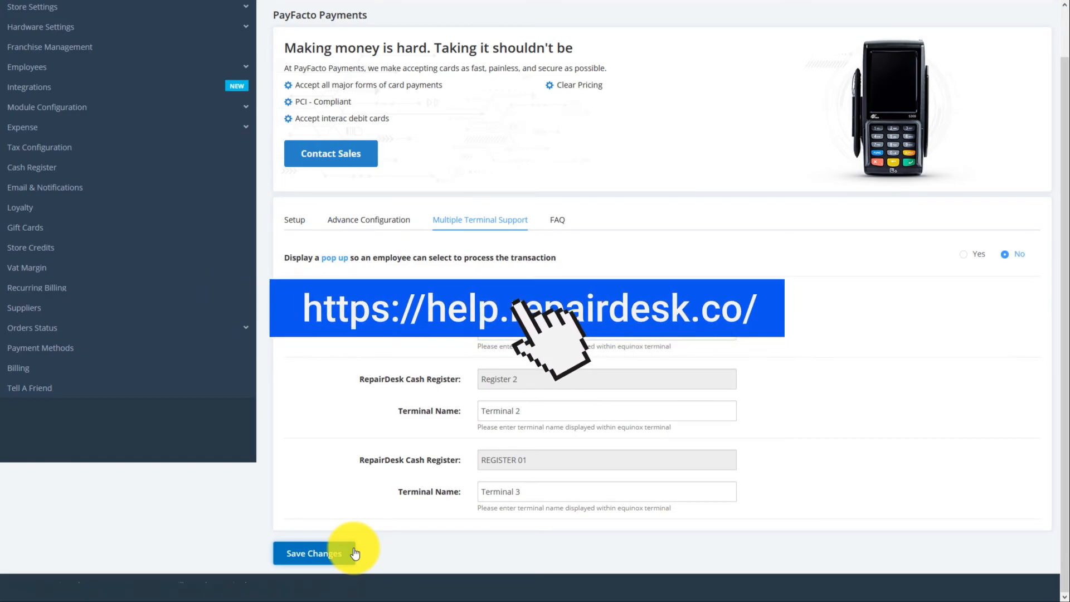
pyautogui.click(315, 553)
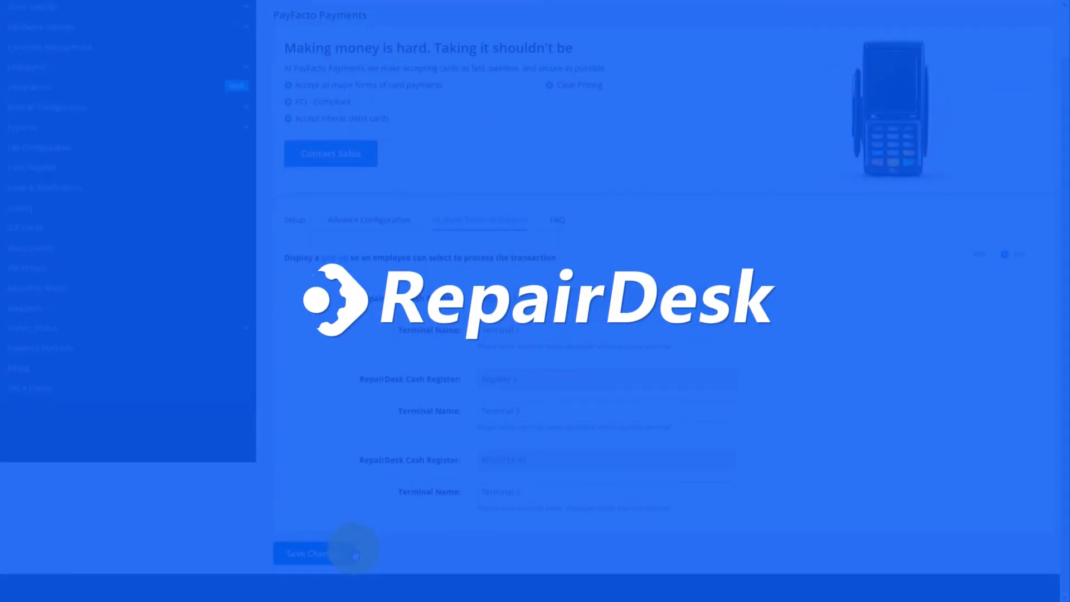